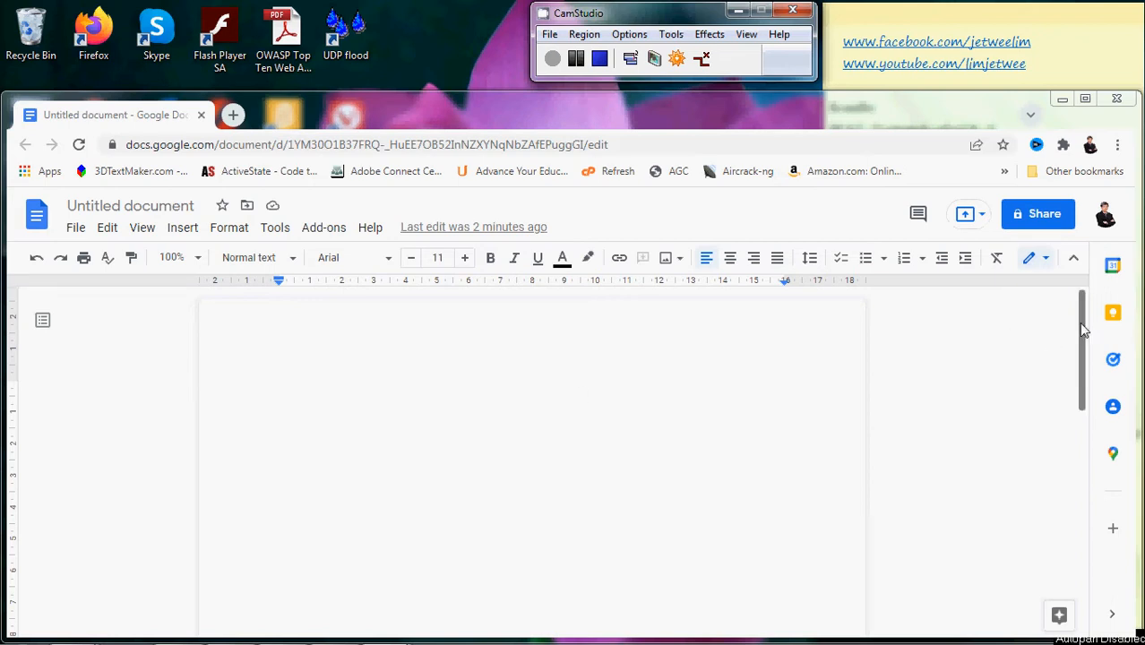
Show the Page numbers placement choices from the Insert menu
scroll(down, 3)
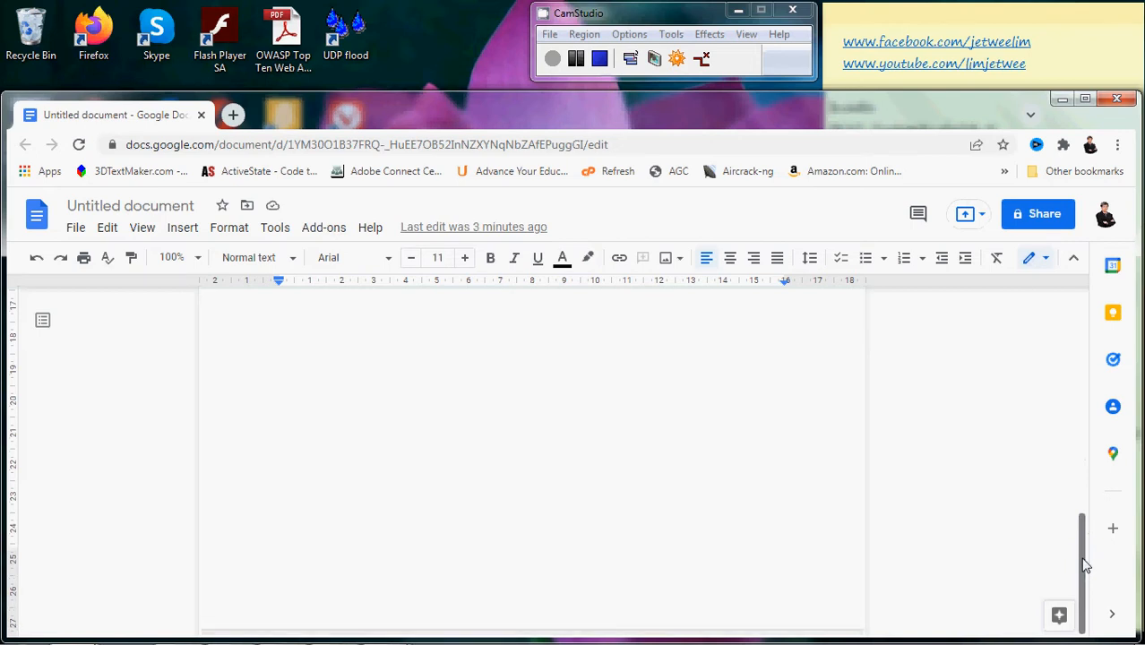
scroll(down, 3)
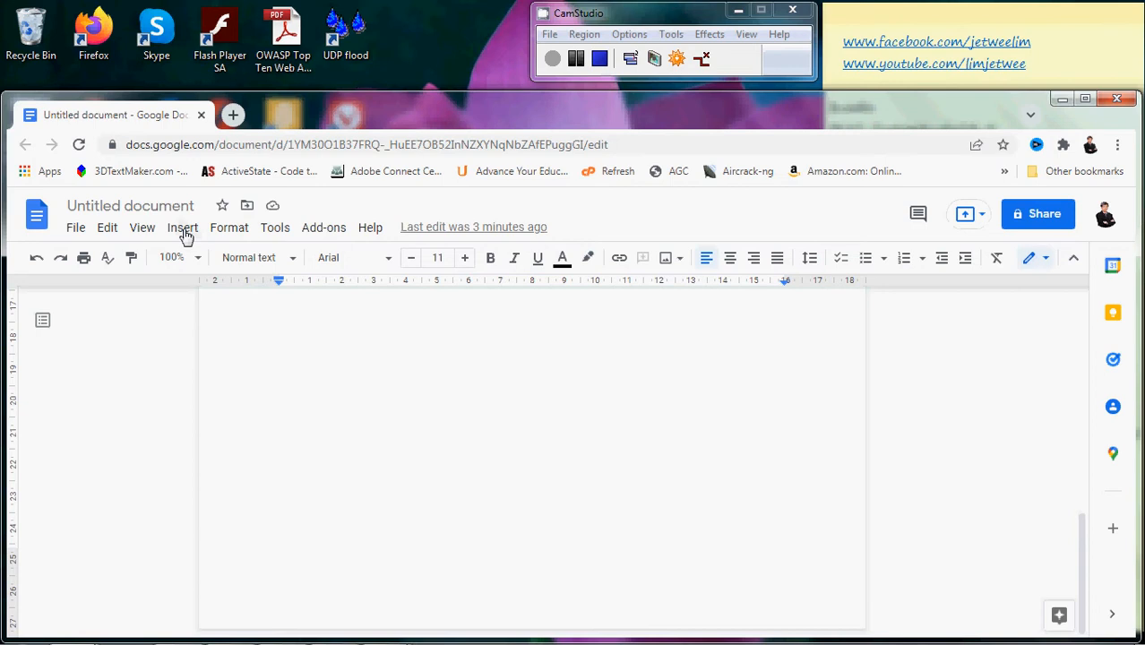
click(275, 227)
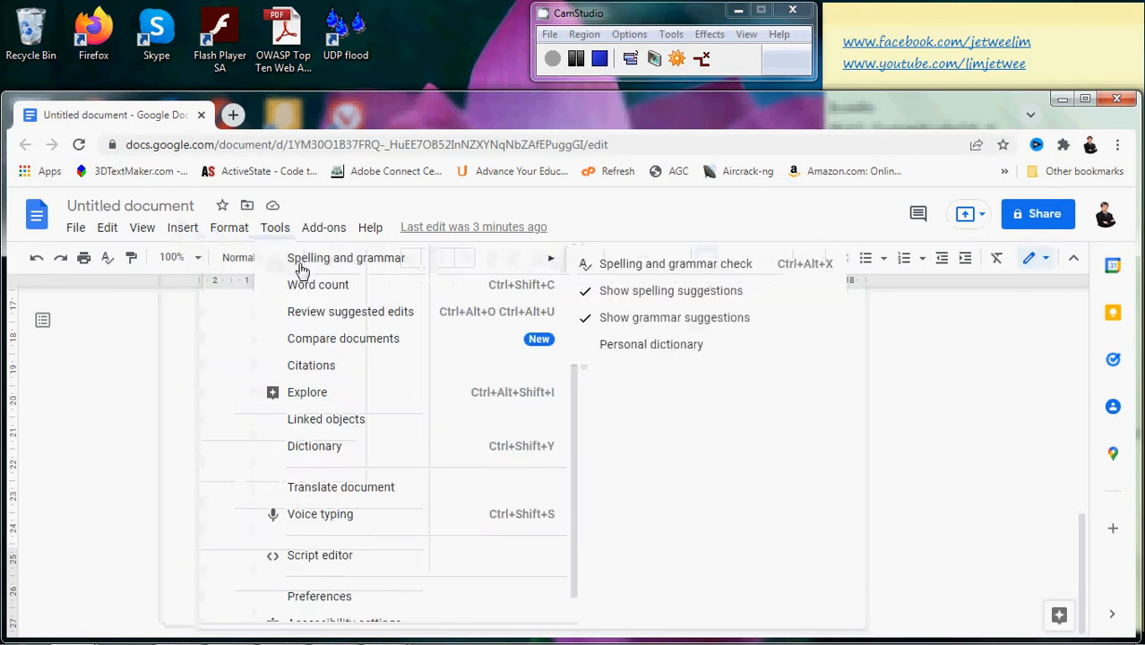
click(181, 226)
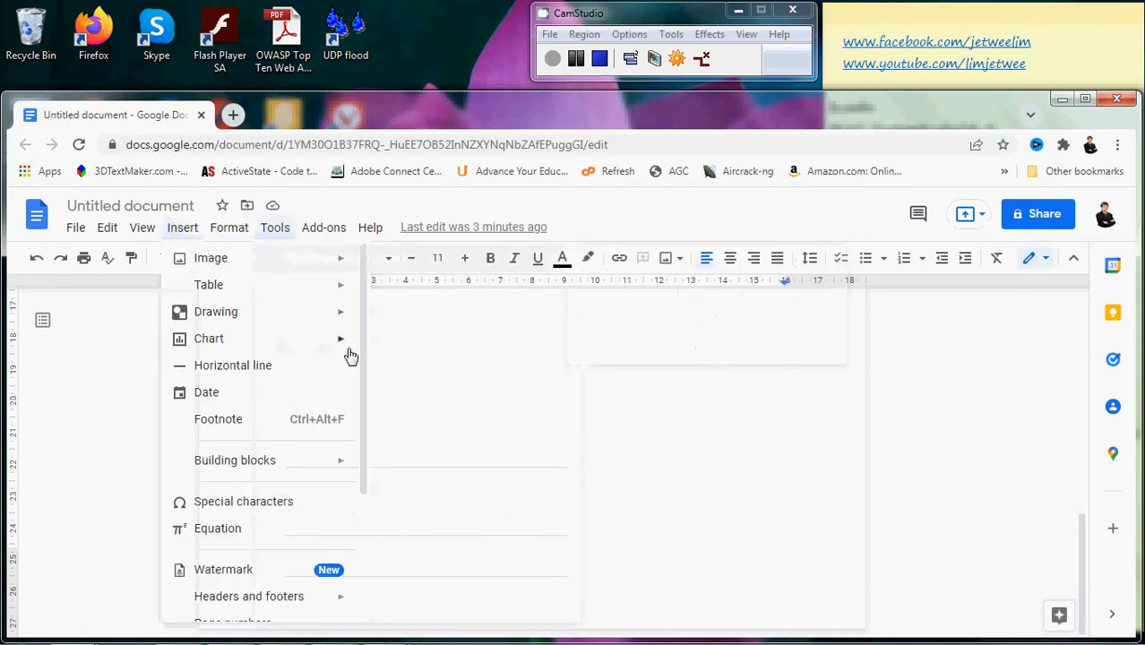
scroll(down, 3)
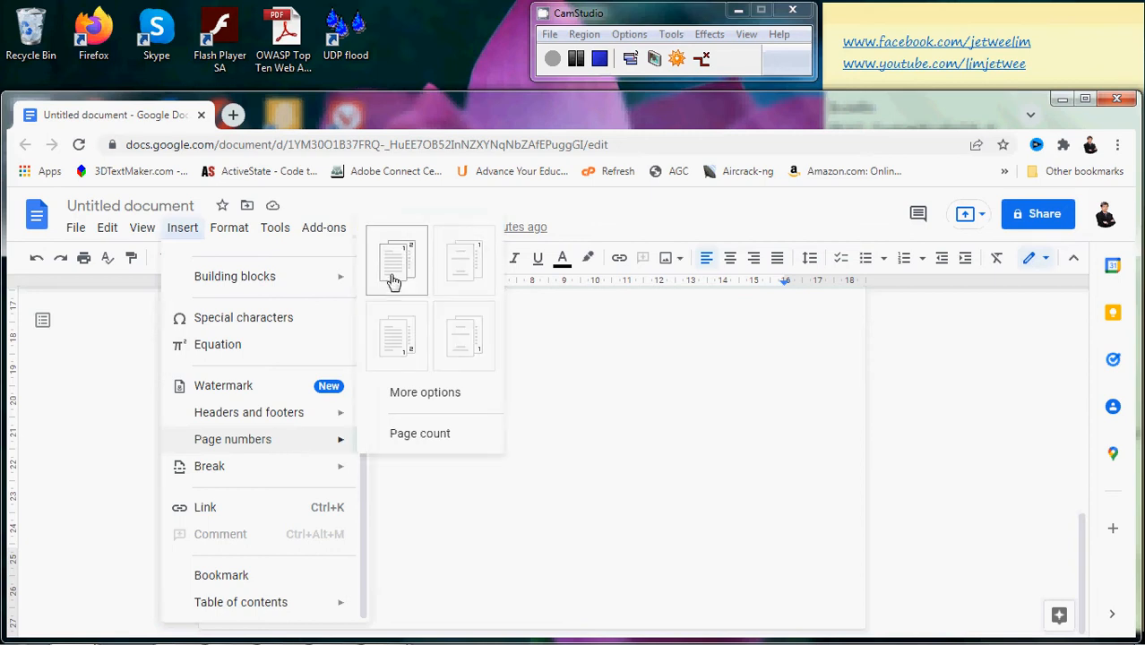
mouse_move(463, 336)
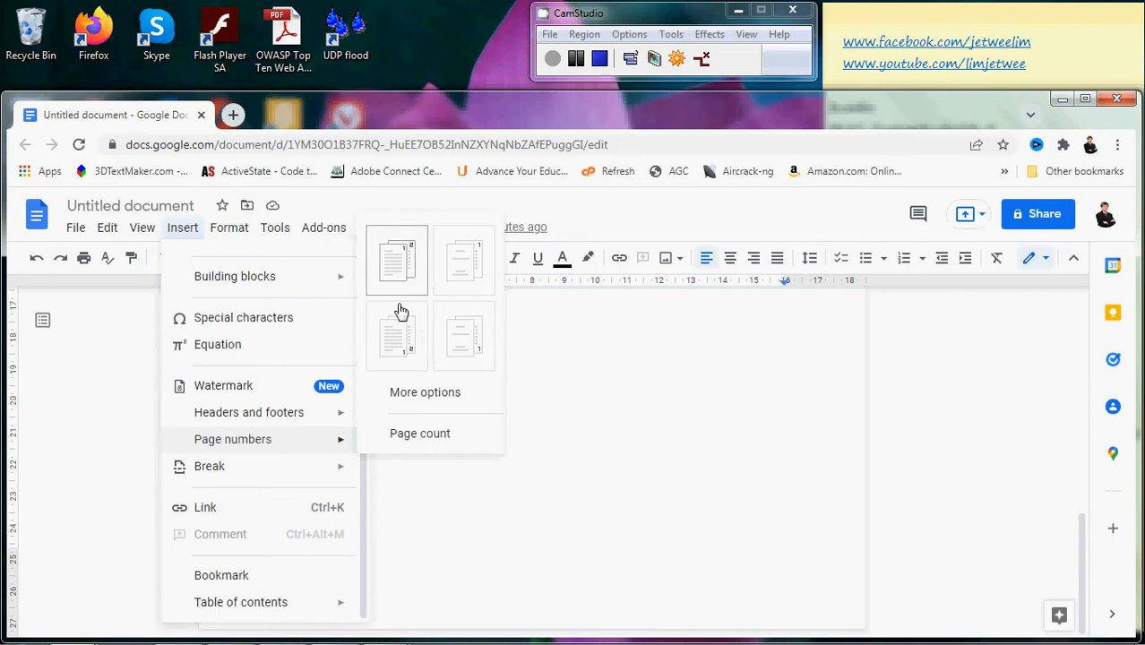
mouse_move(397, 336)
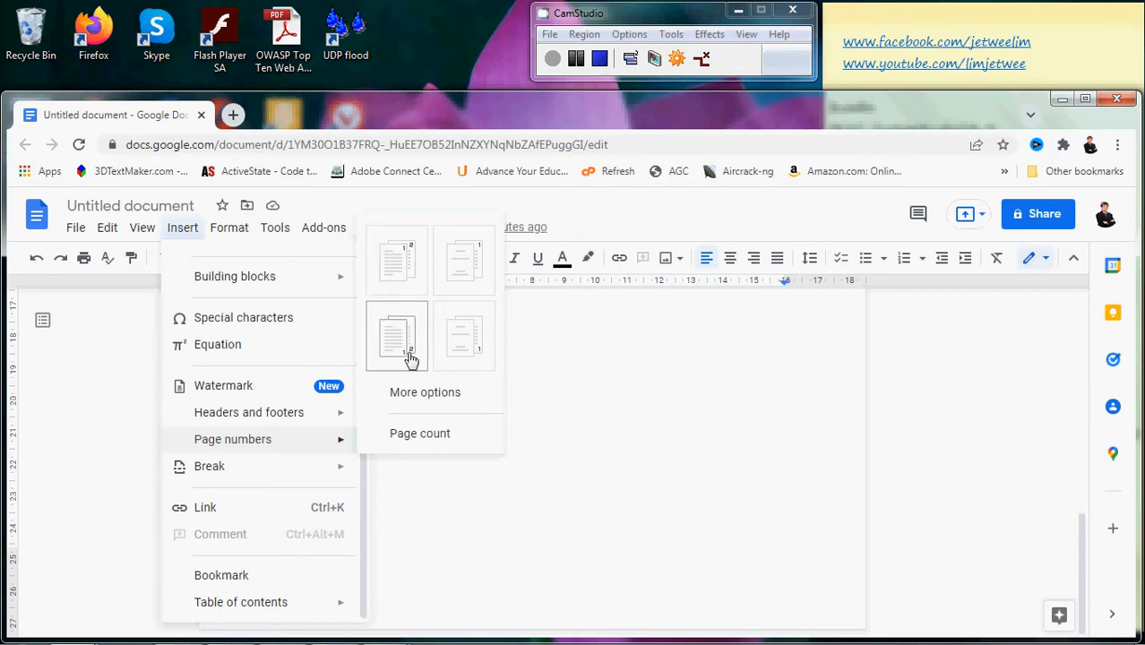
mouse_move(481, 364)
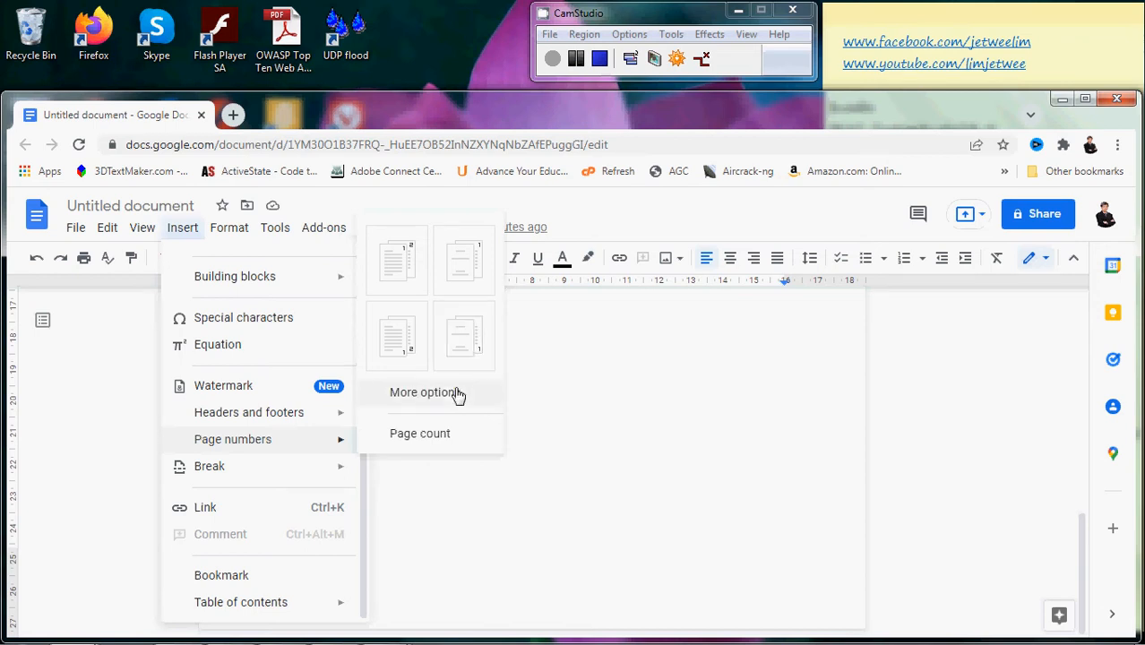
In More options, set numbering to start at 25 and place it in the footer
click(427, 392)
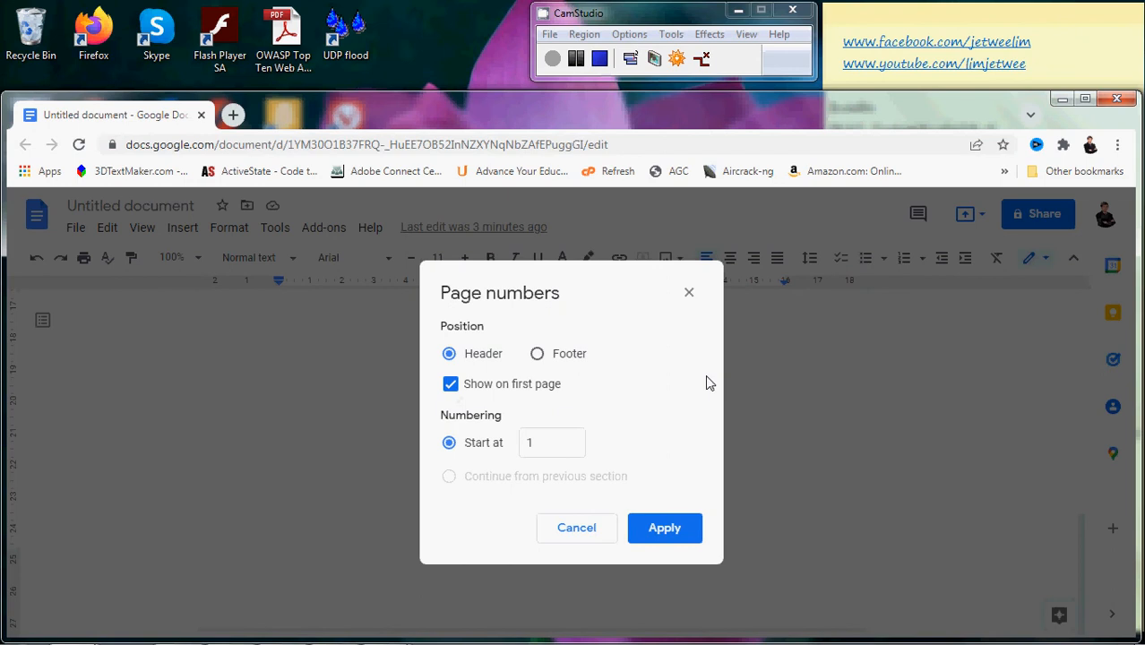
click(551, 441)
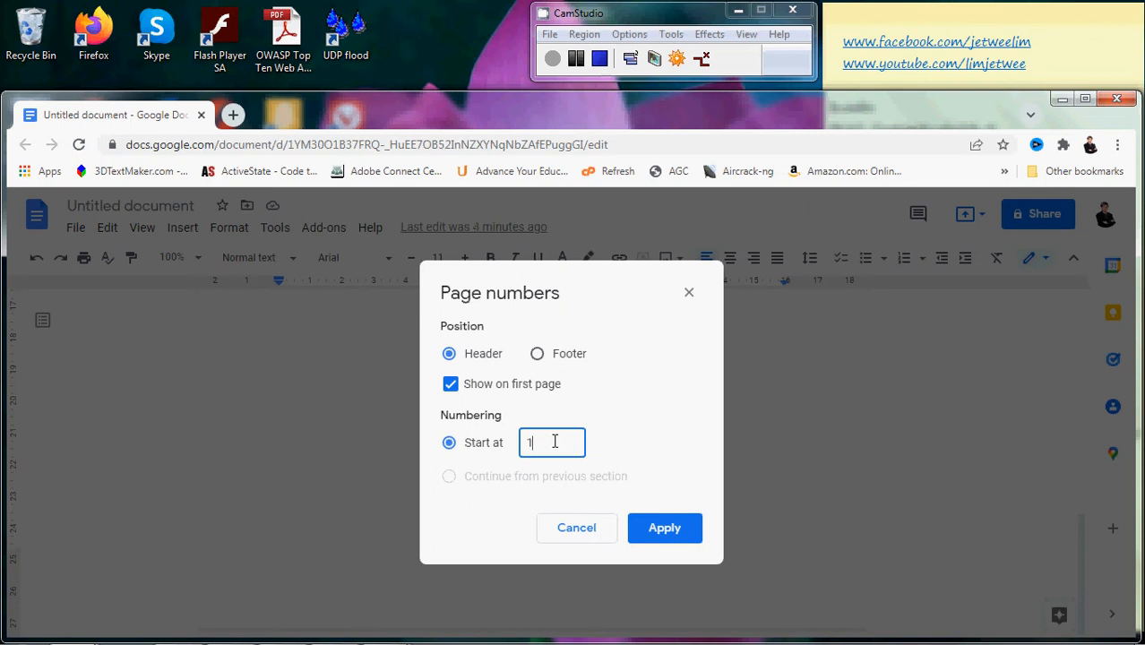
key(Backspace)
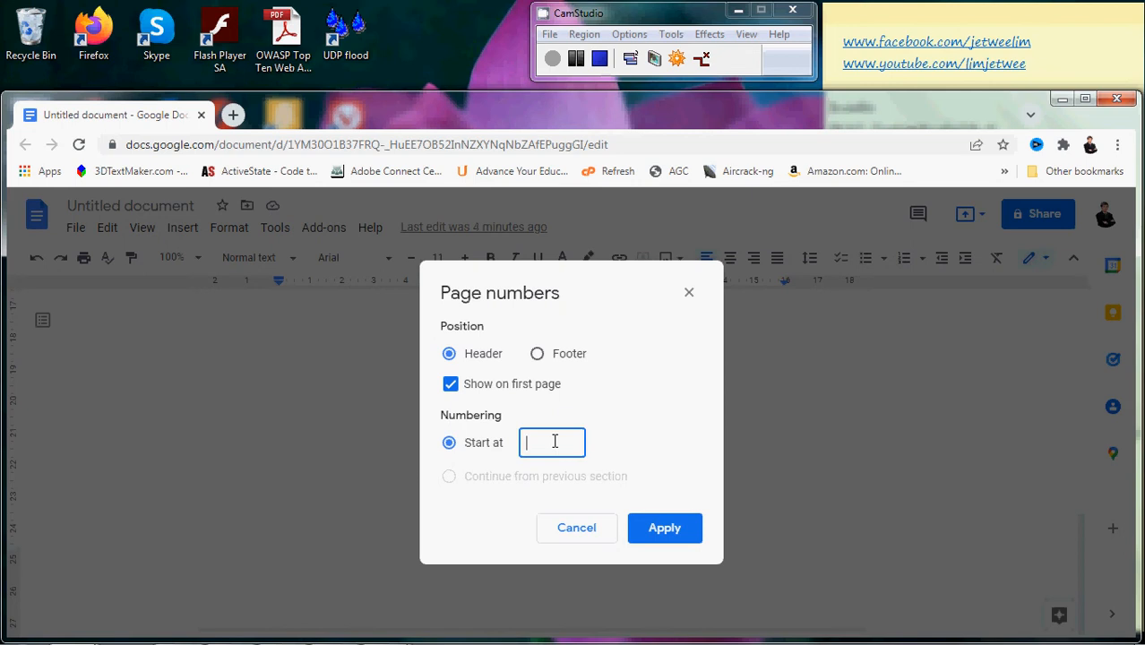
text(25)
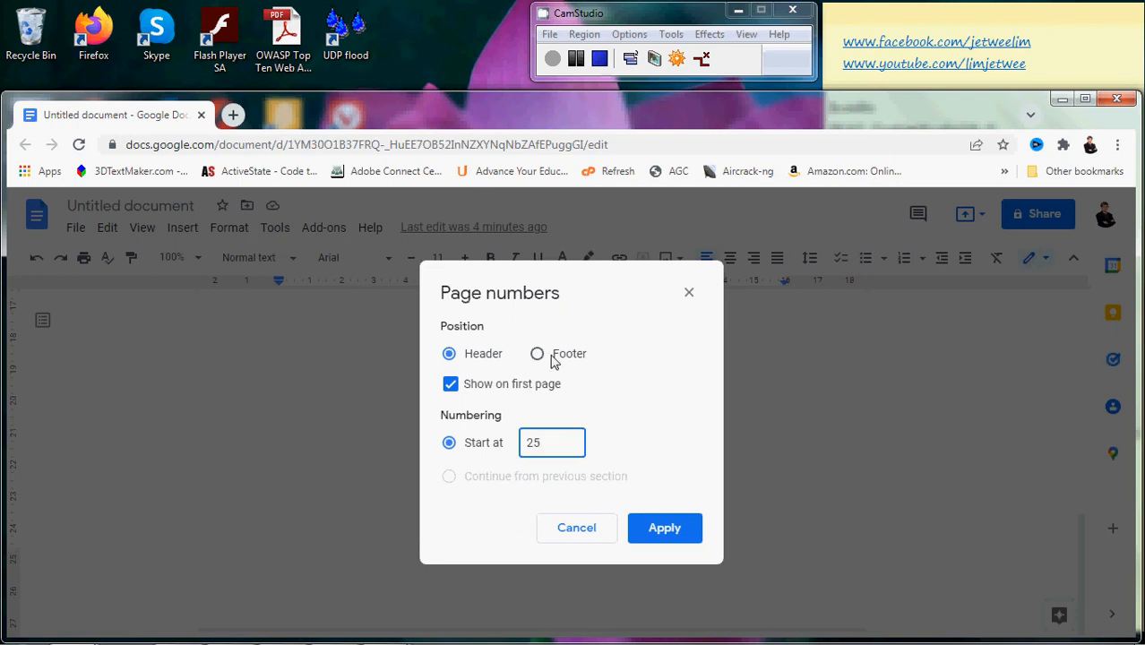
click(537, 353)
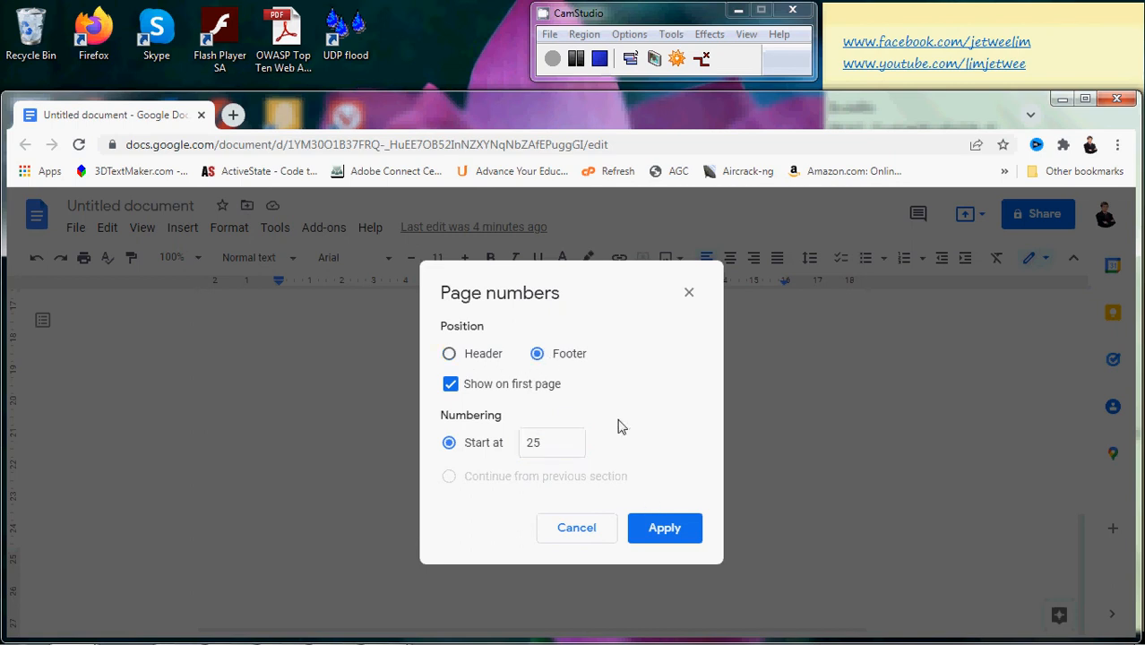
Apply the numbering so the footer shows 25, then reveal the footer's Options list
click(665, 527)
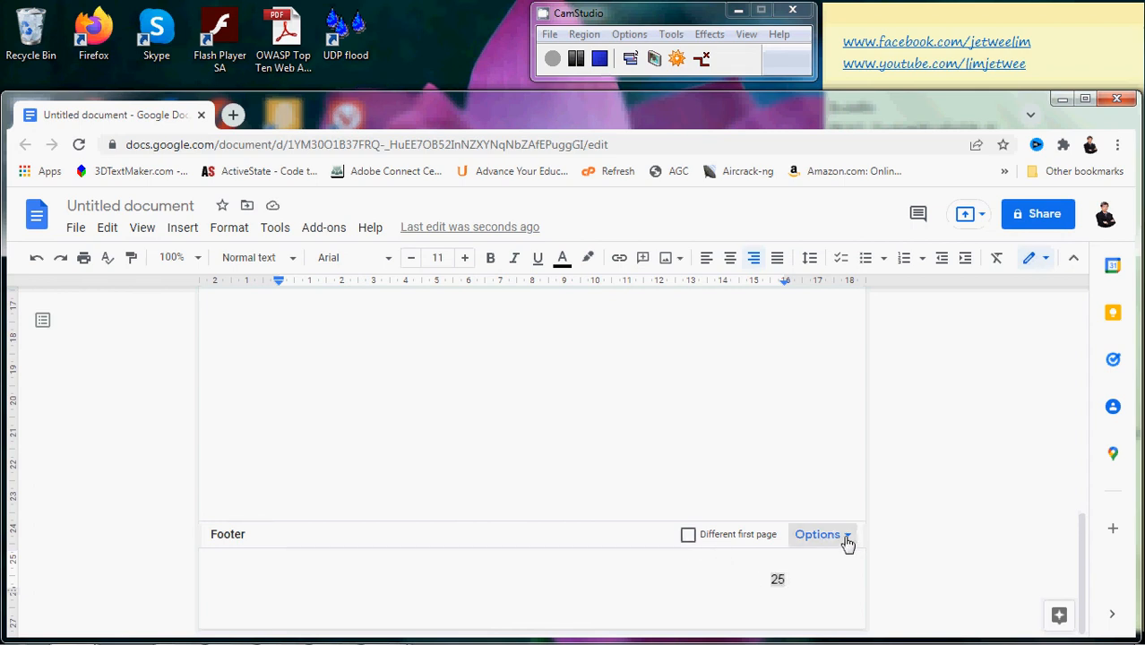
click(817, 534)
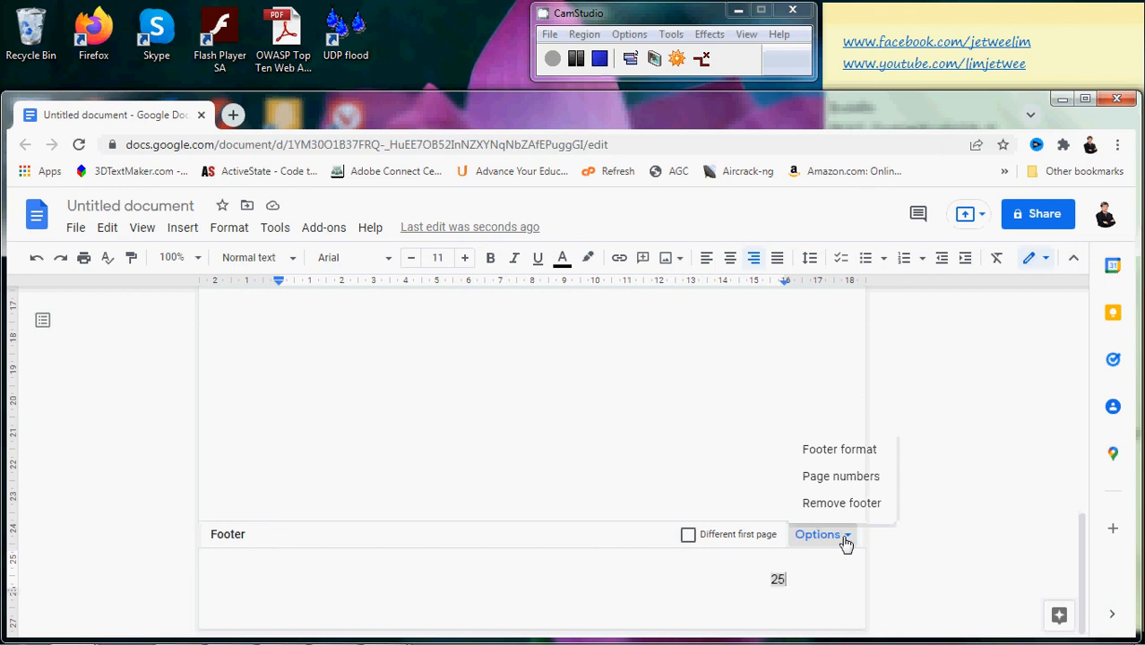